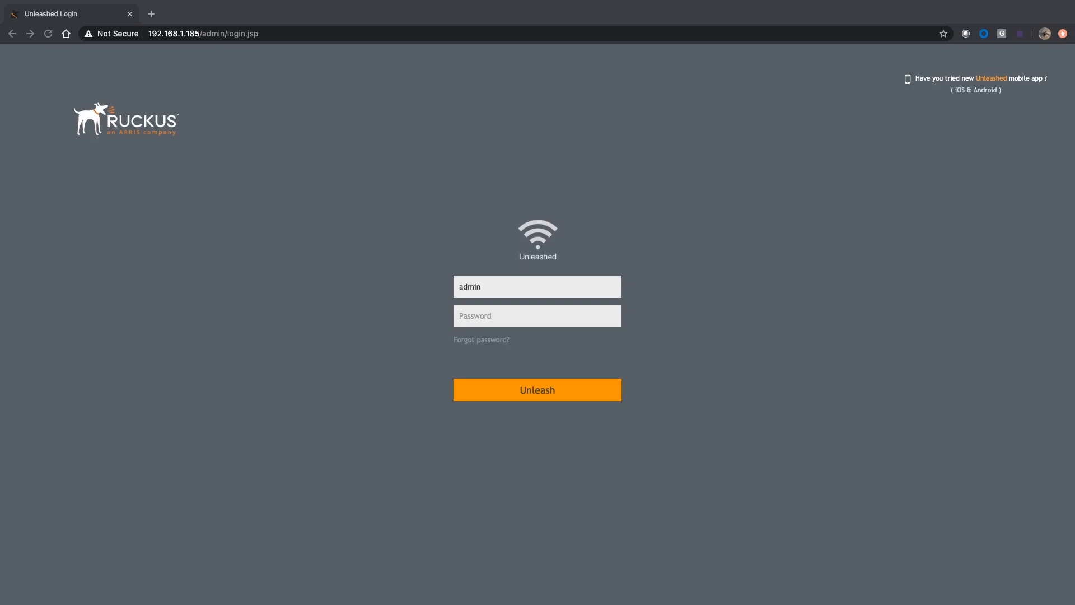
mouse_move(490, 372)
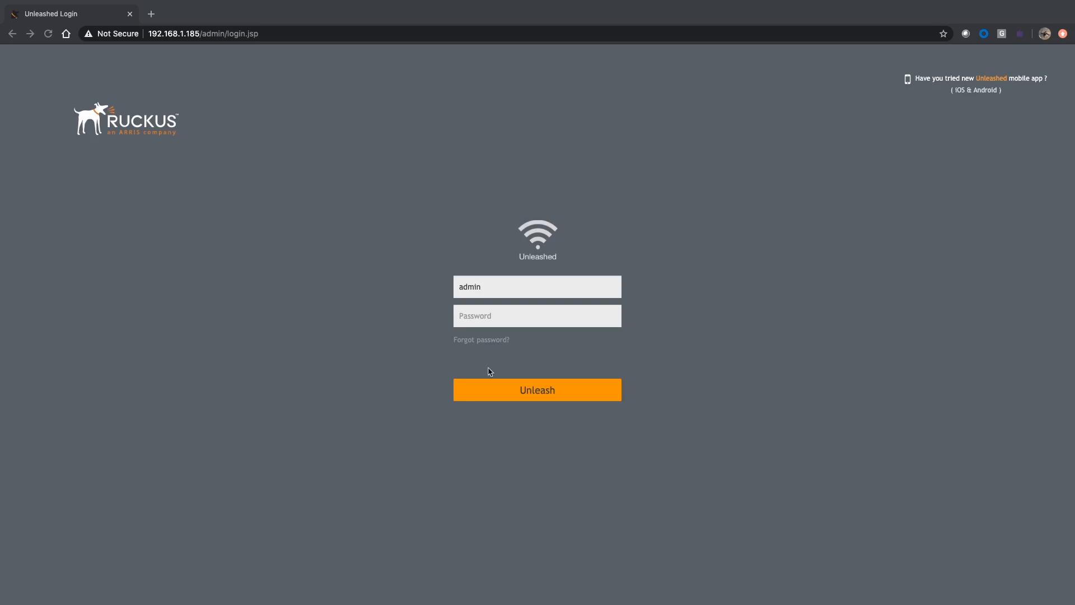
Step: Log in as admin with the password at 192.168.1.185 to reach the dashboard
text(••)
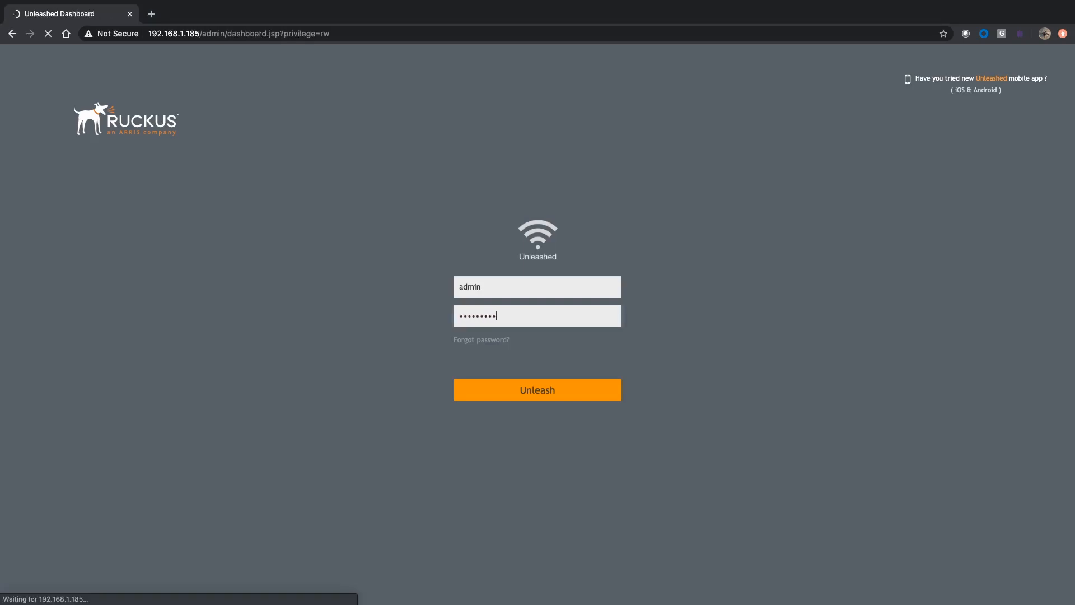
click(537, 389)
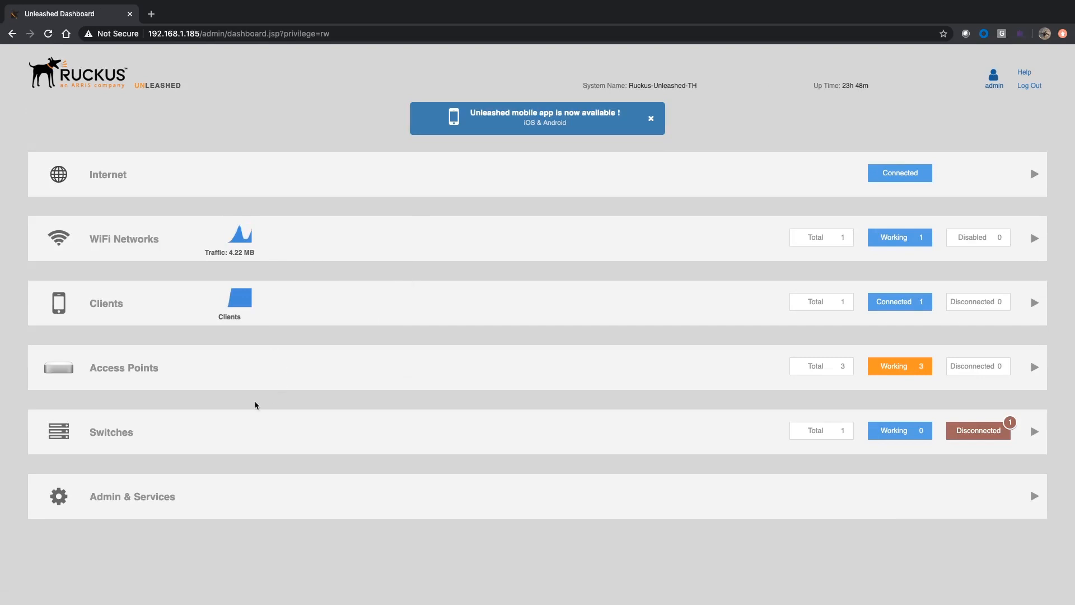
Step: Open System IP Settings under Admin & Services, showing WAN address 192.168.1.185
click(132, 496)
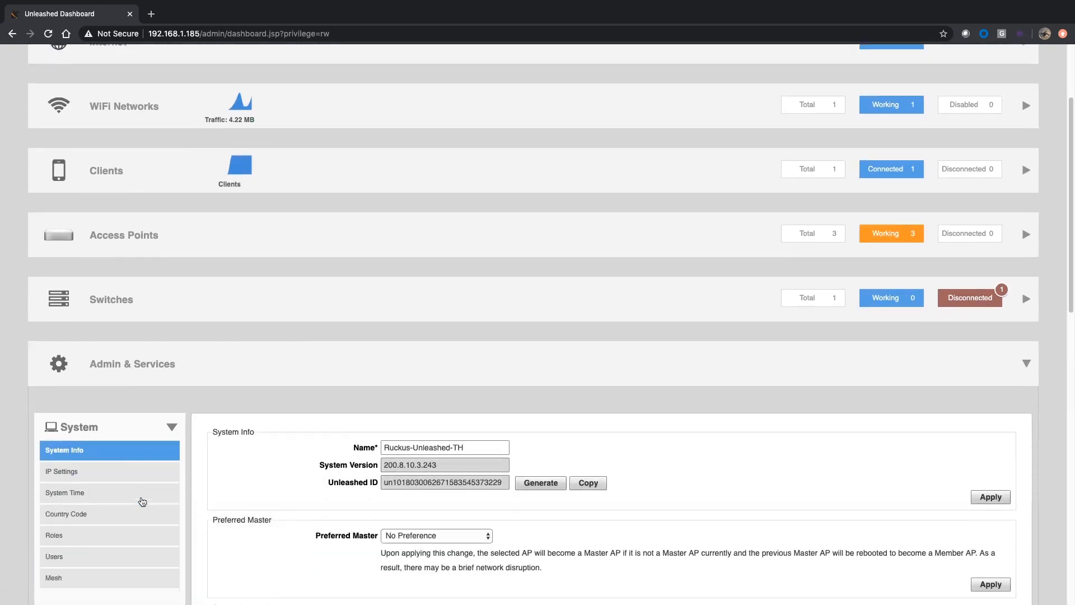
scroll(down, 3)
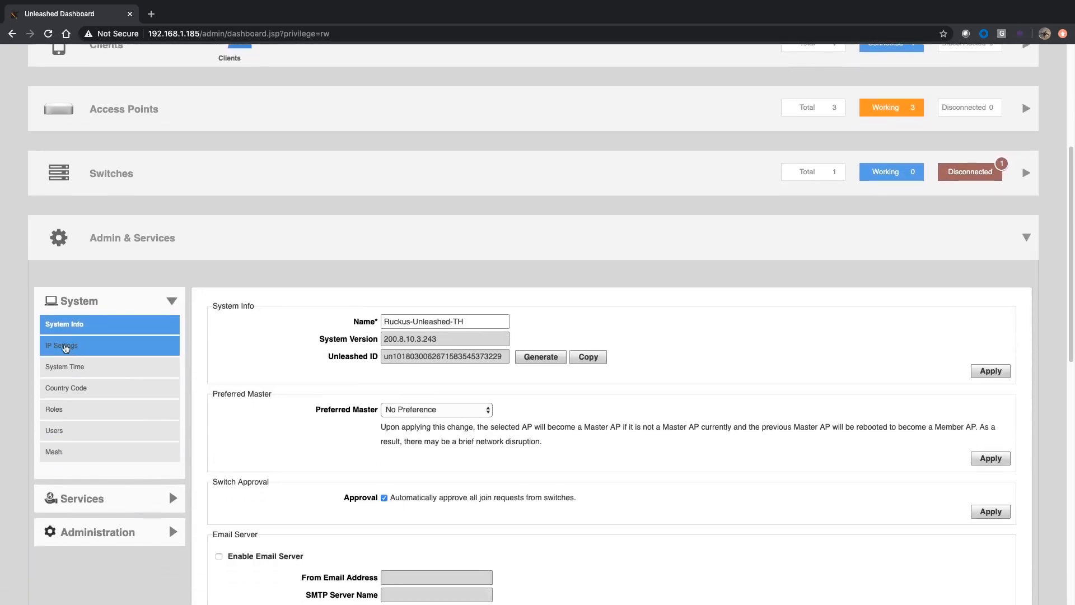
click(62, 346)
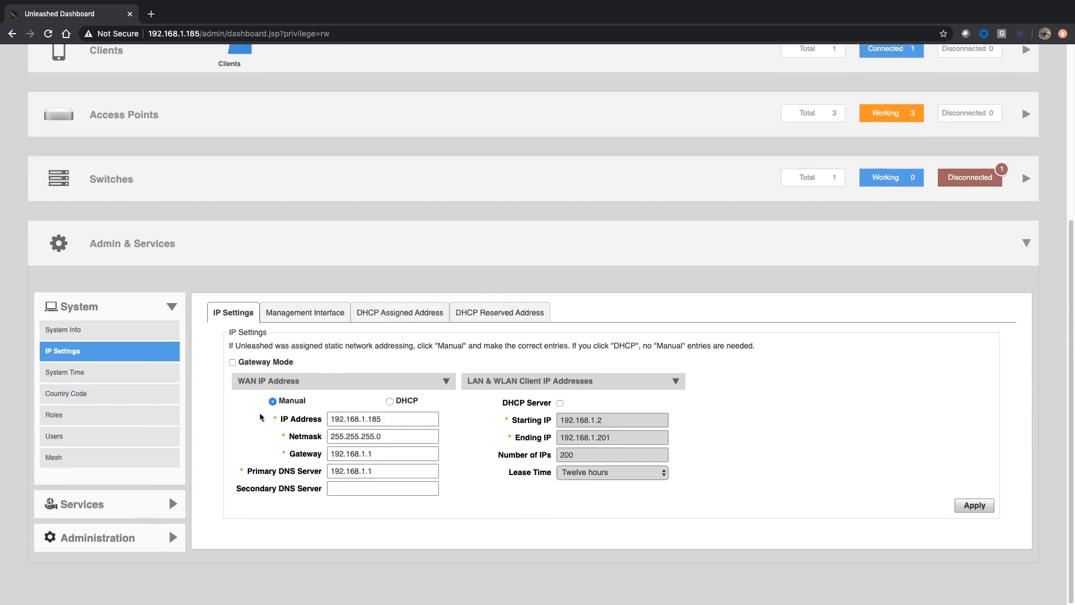
mouse_move(324, 423)
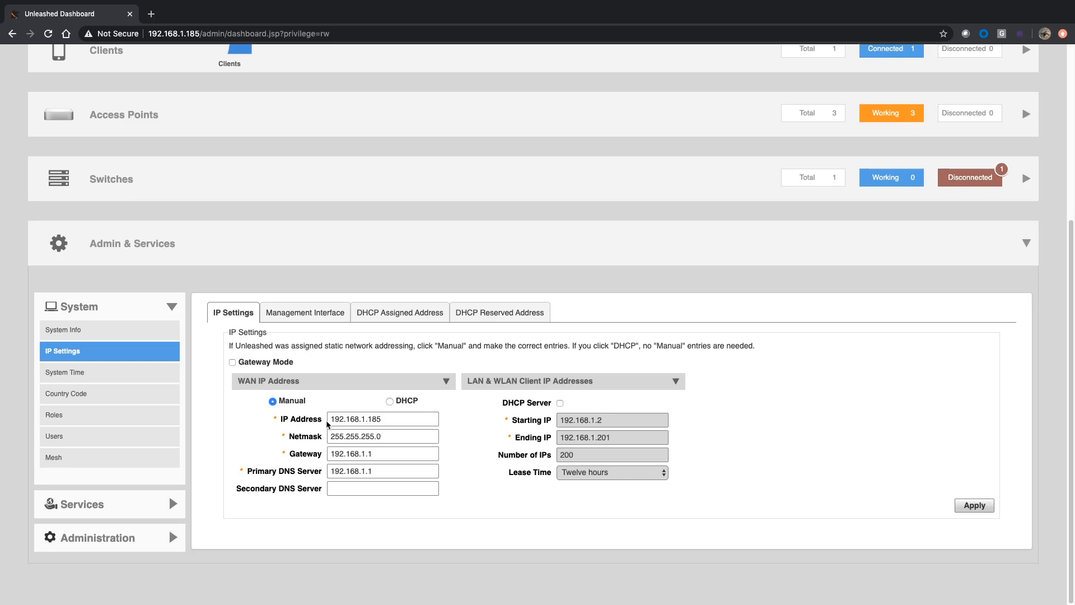
mouse_move(399, 418)
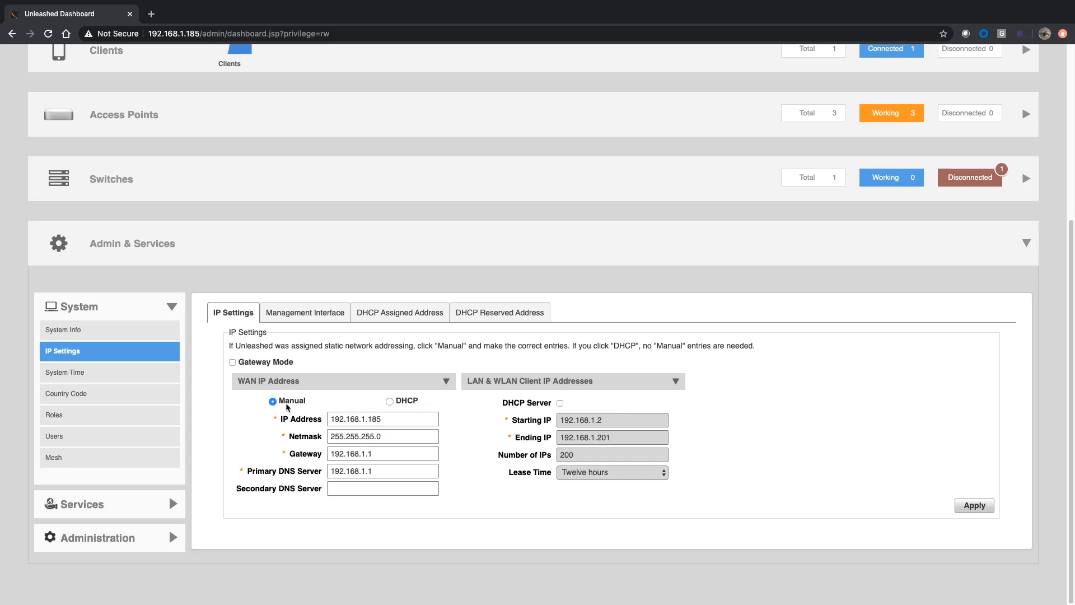
mouse_move(297, 312)
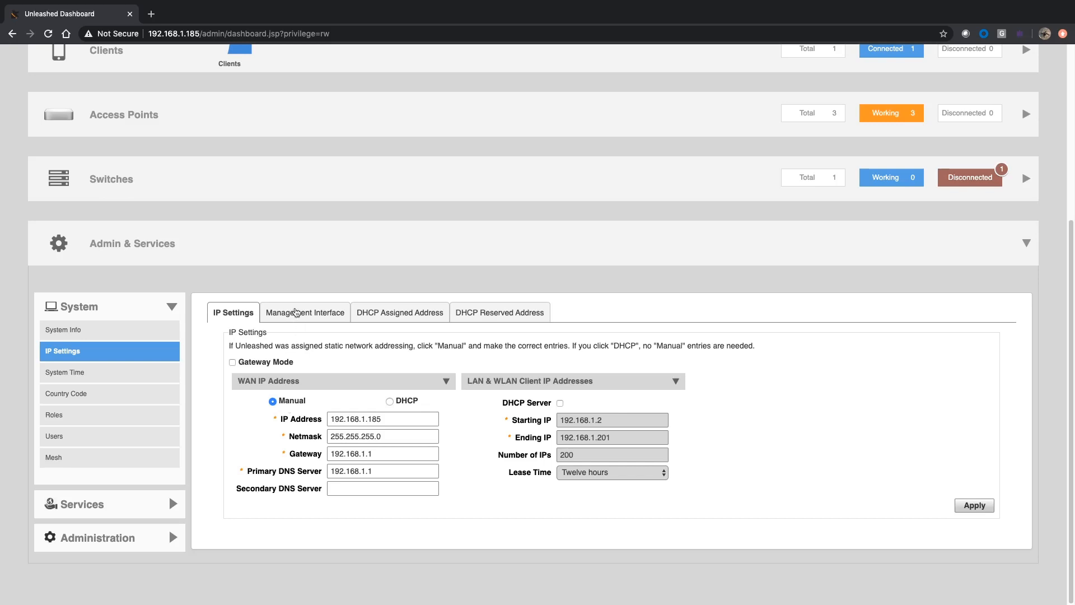
Step: Enable the IPv4 management interface with IP 192.168.1.201 and netmask 255.255.255.0
click(305, 312)
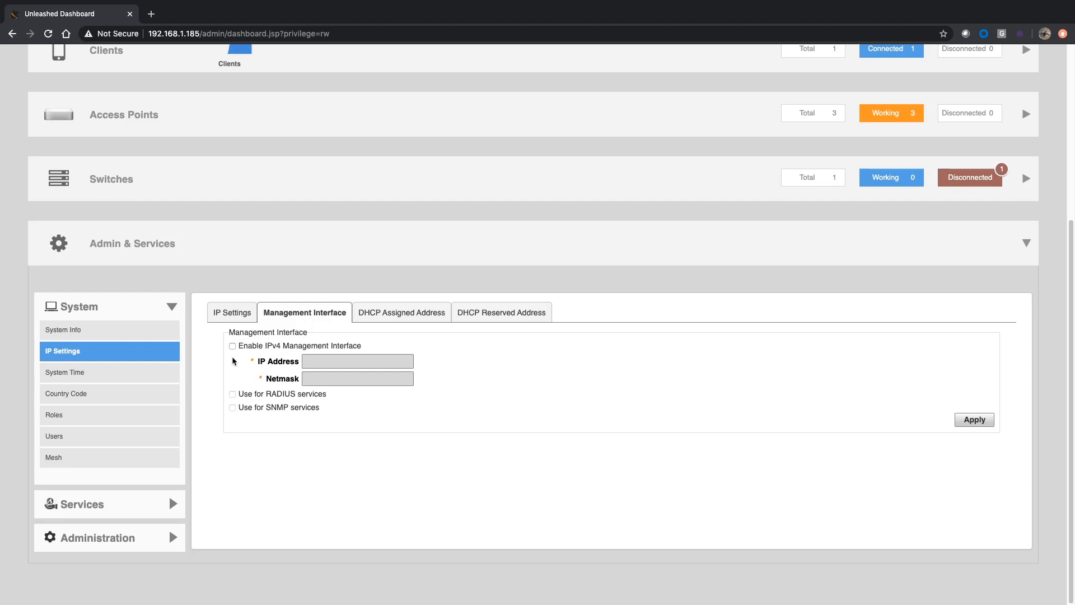
click(232, 346)
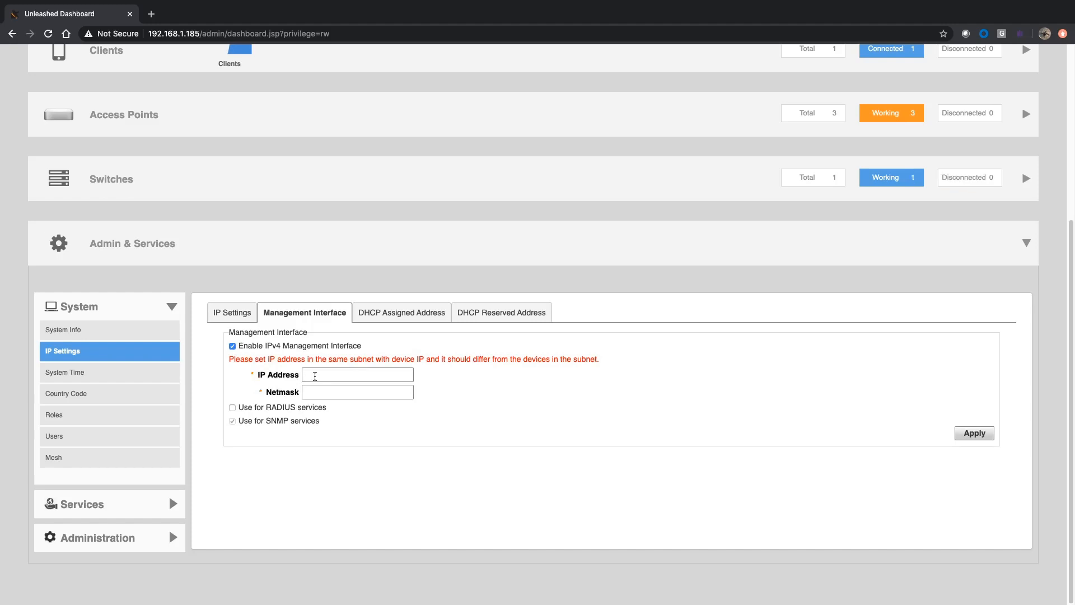
text(192.168.1.201)
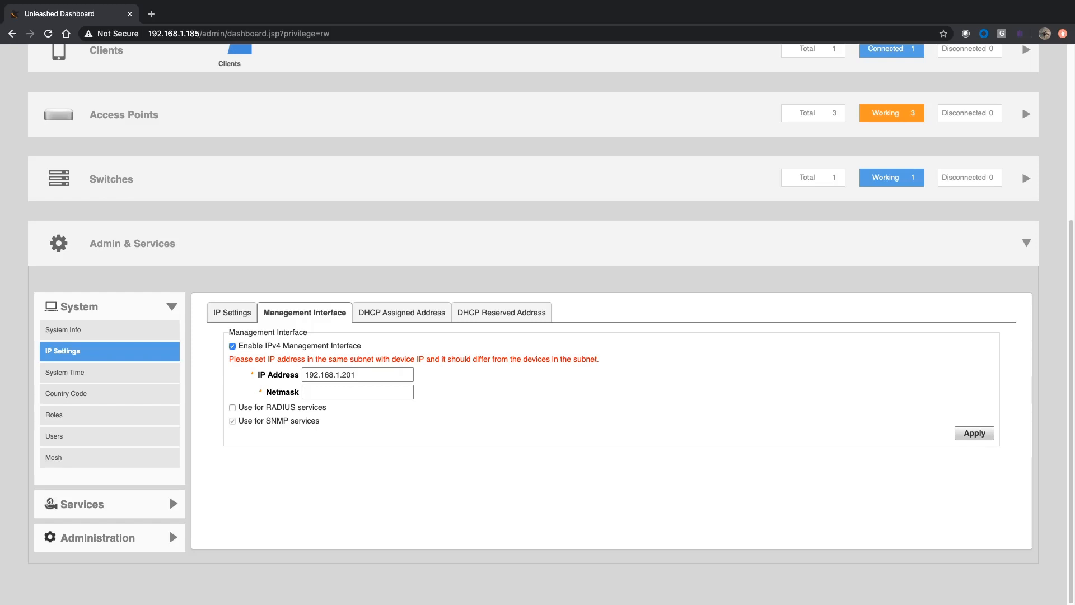
text(255.255.255.0)
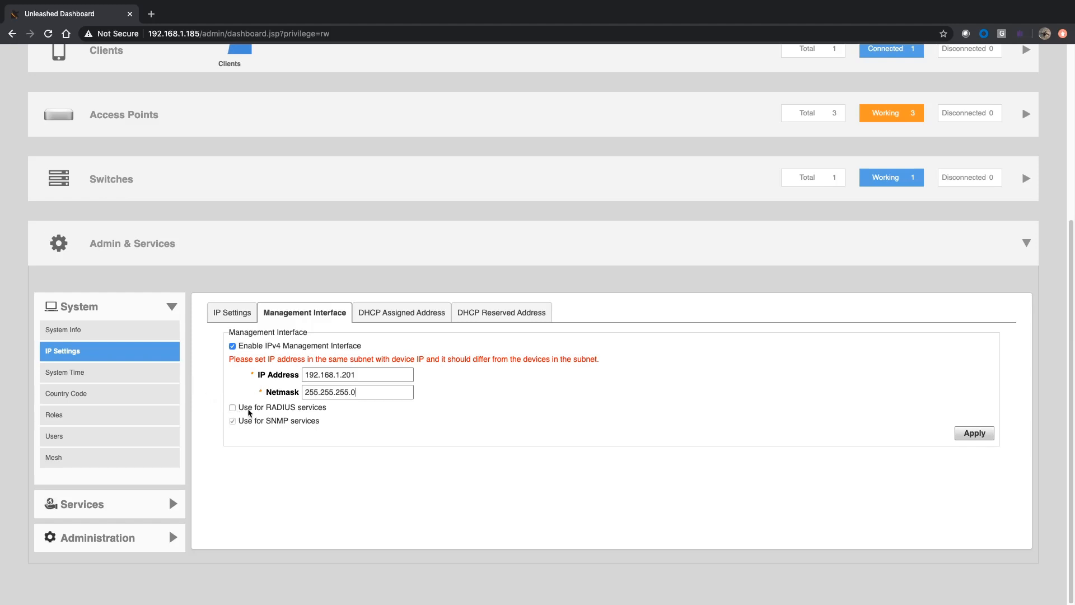
mouse_move(249, 430)
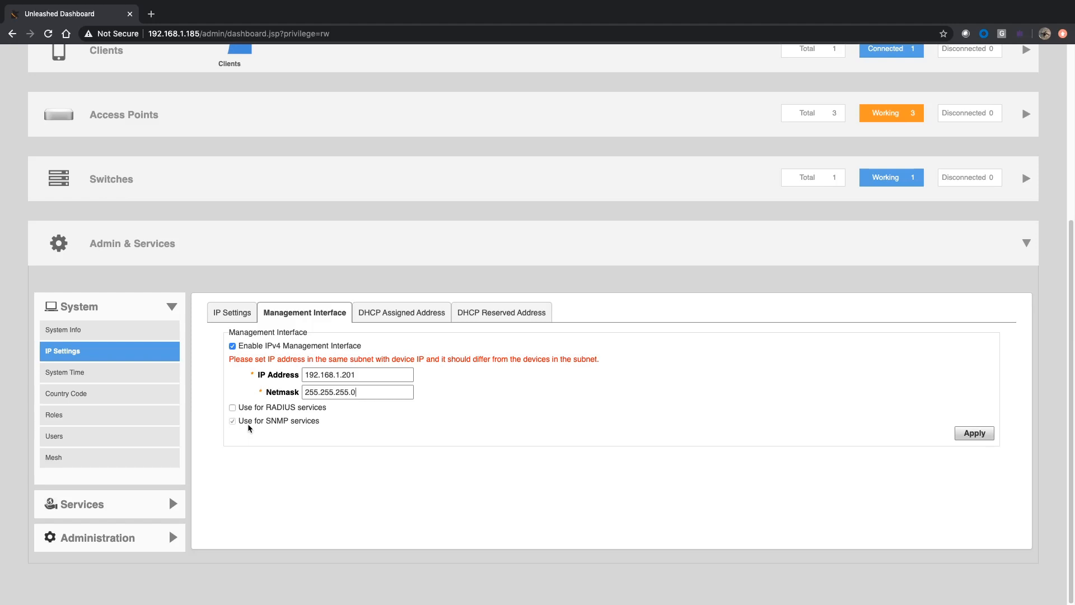
Step: Use the management interface for RADIUS services and apply the settings
click(232, 407)
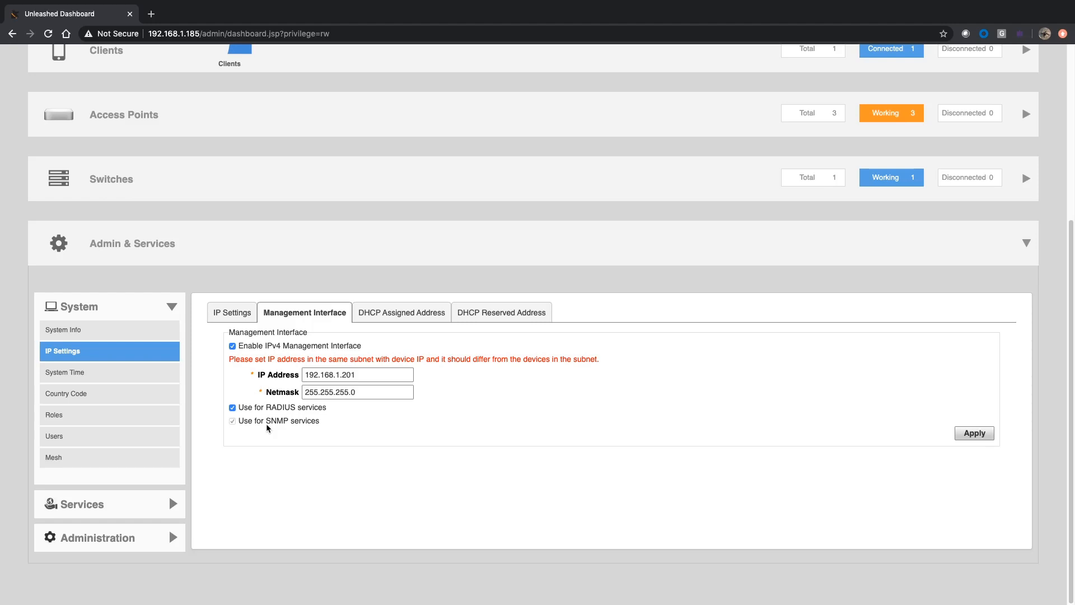
mouse_move(794, 421)
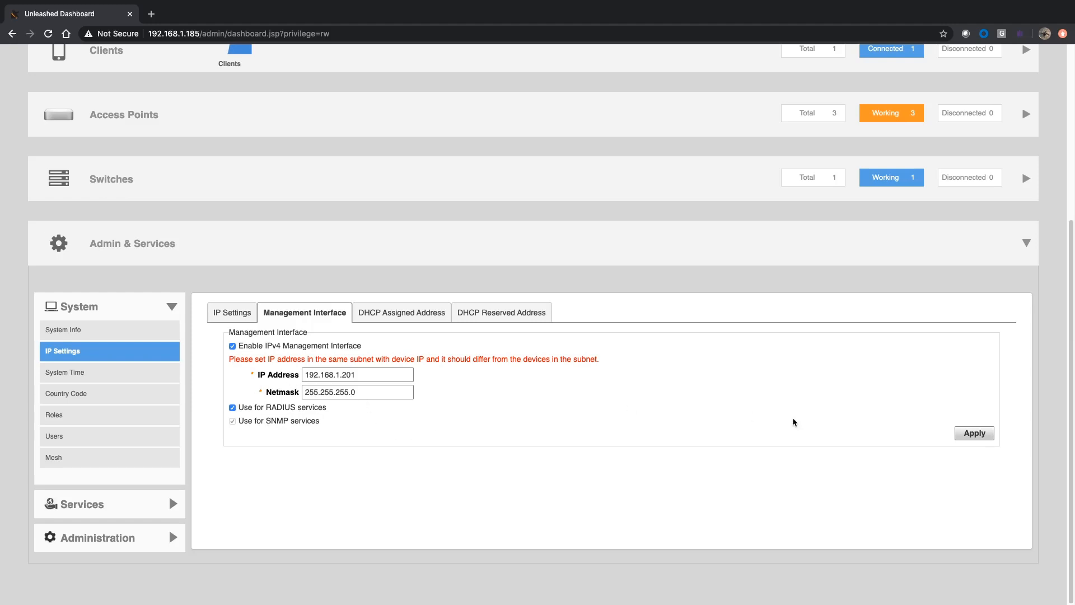
click(974, 433)
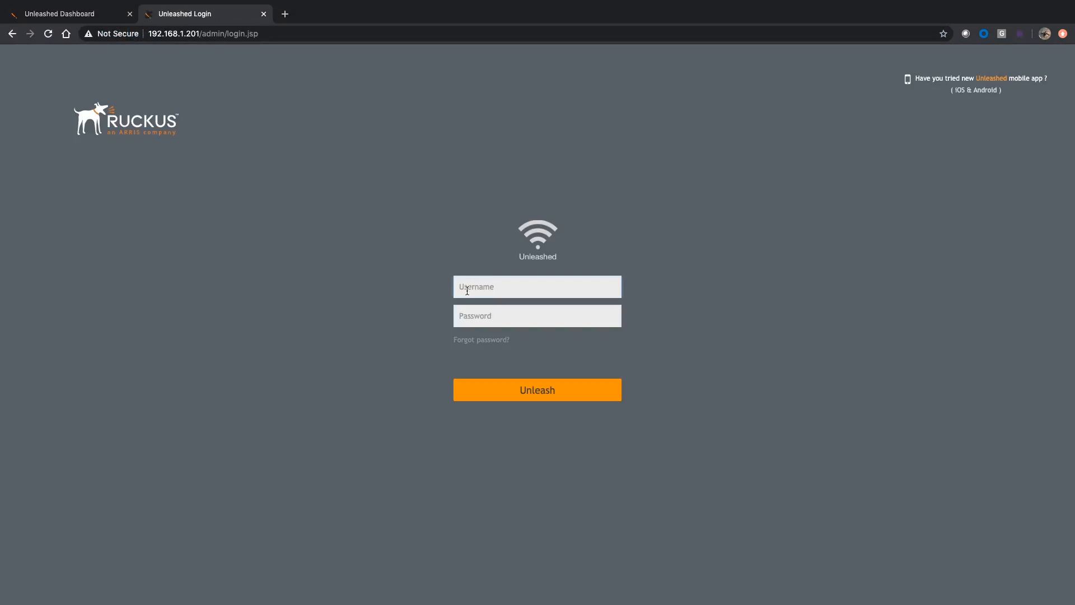
Step: Log in as admin at the 192.168.1.201 management address
click(536, 390)
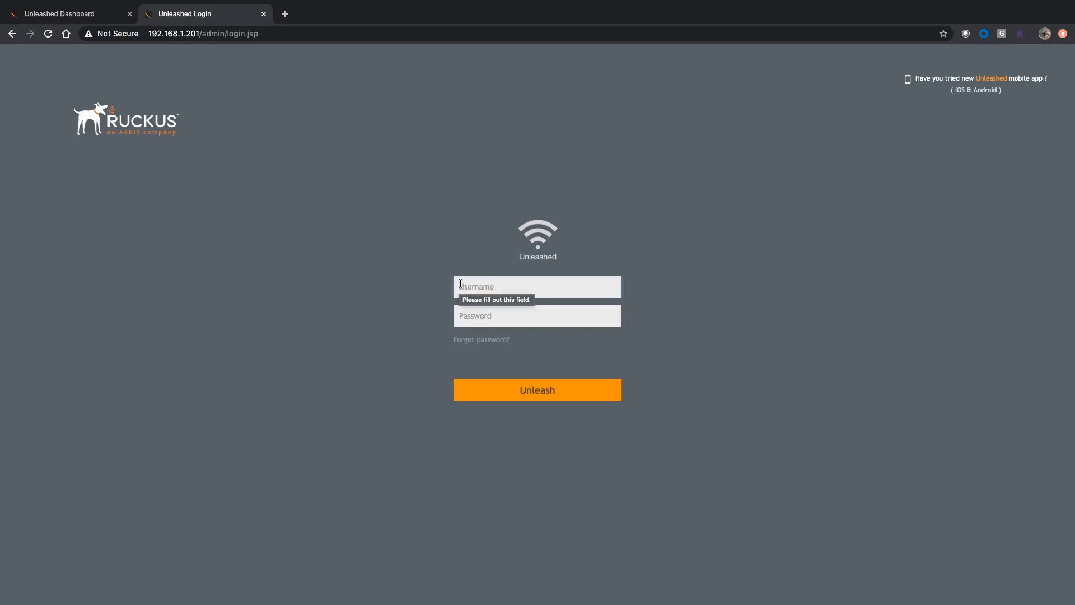
text(admin)
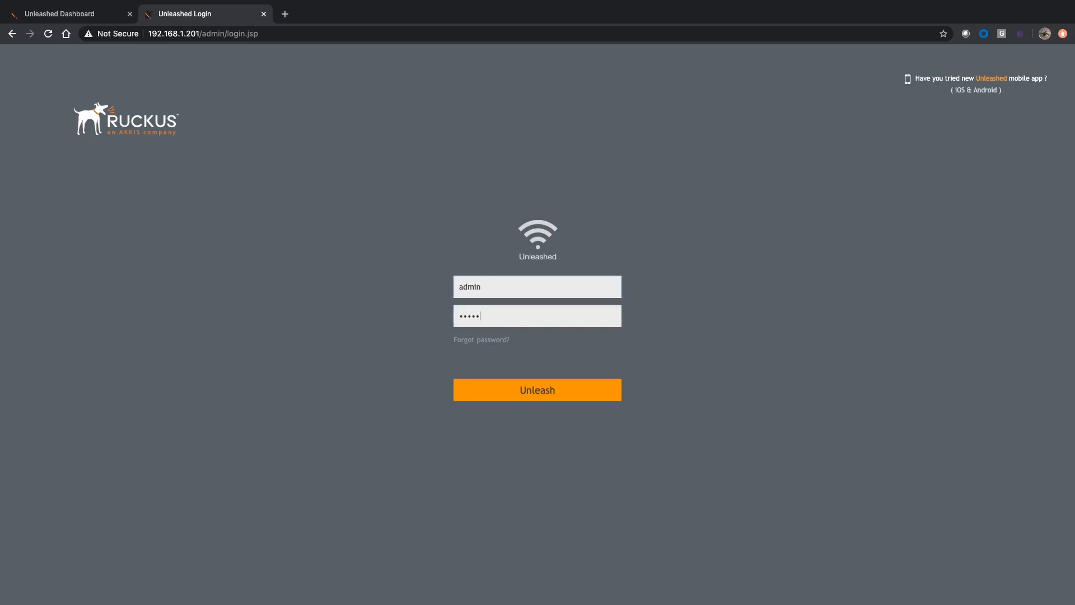
click(537, 390)
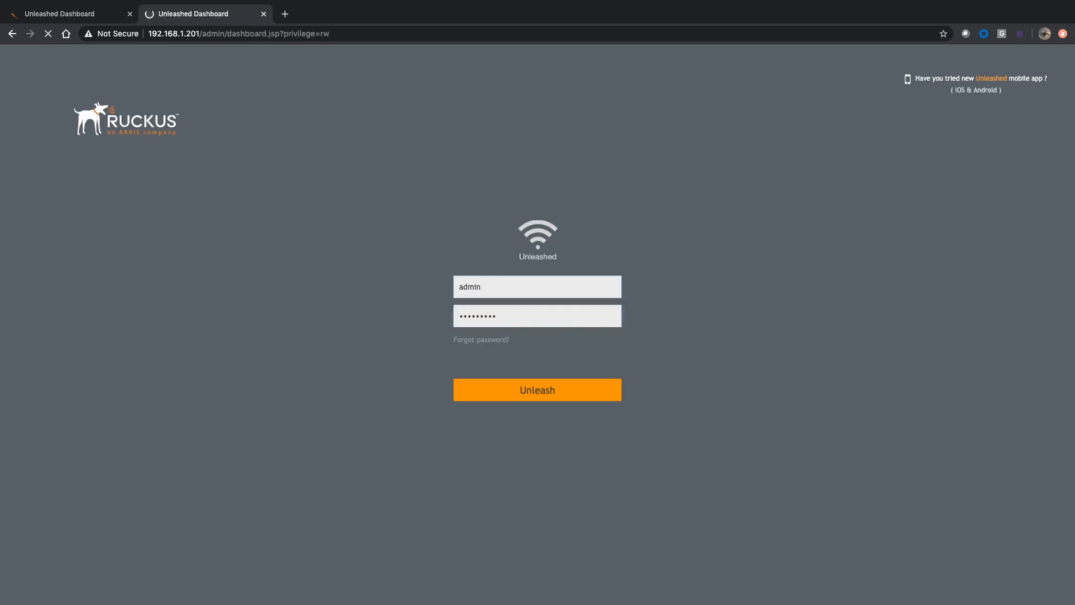
click(537, 390)
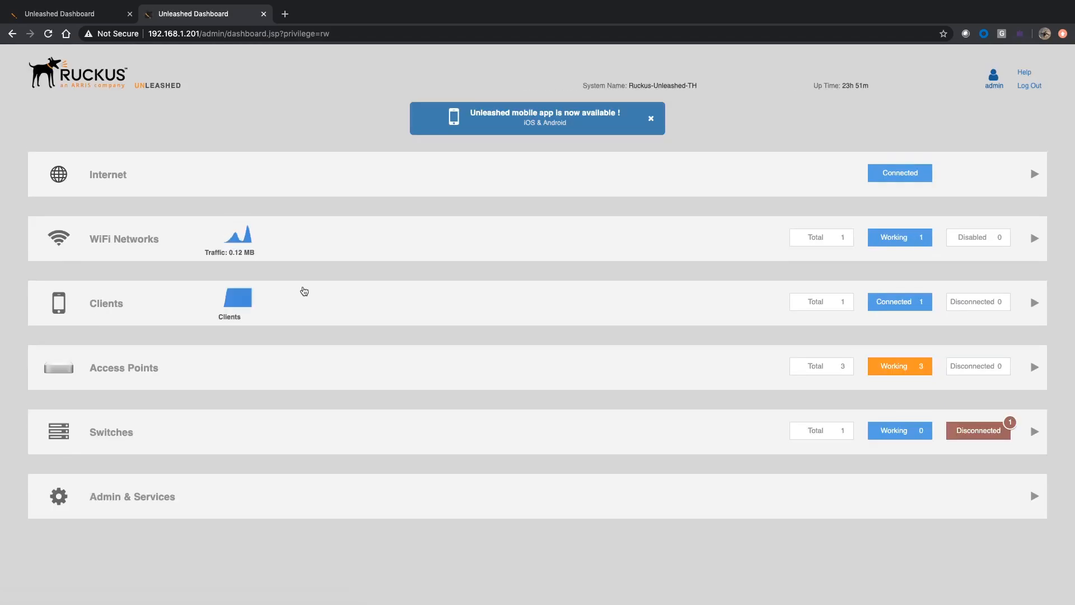